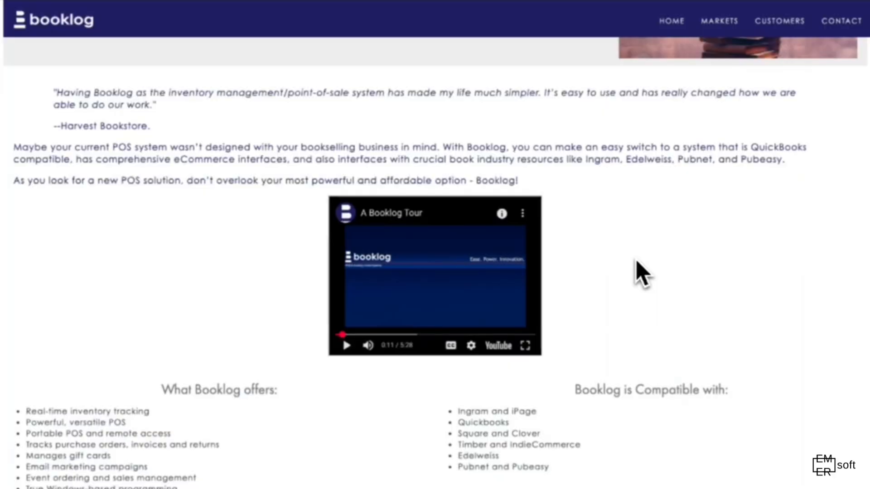
- Browse up and down the Booklog page to reach the embedded Booklog Tour video
{"action": "scroll", "scroll_direction": "up", "scroll_amount": 3}
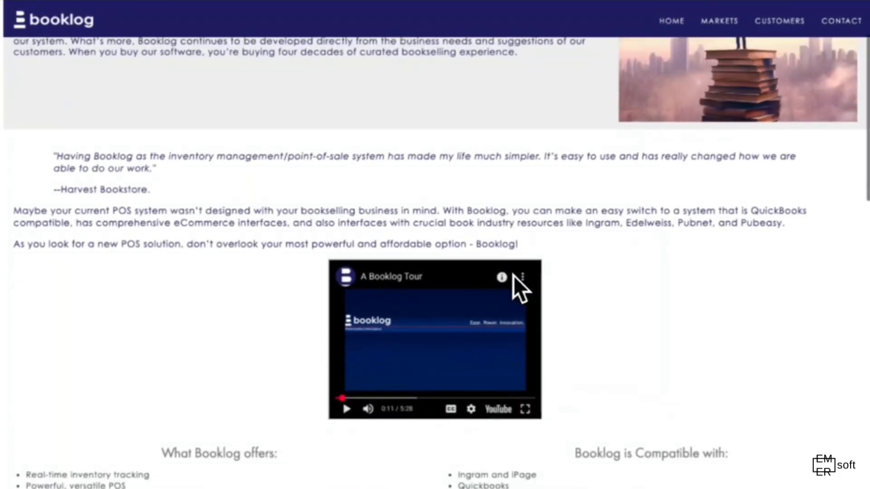
{"action": "scroll", "scroll_direction": "down", "scroll_amount": 3}
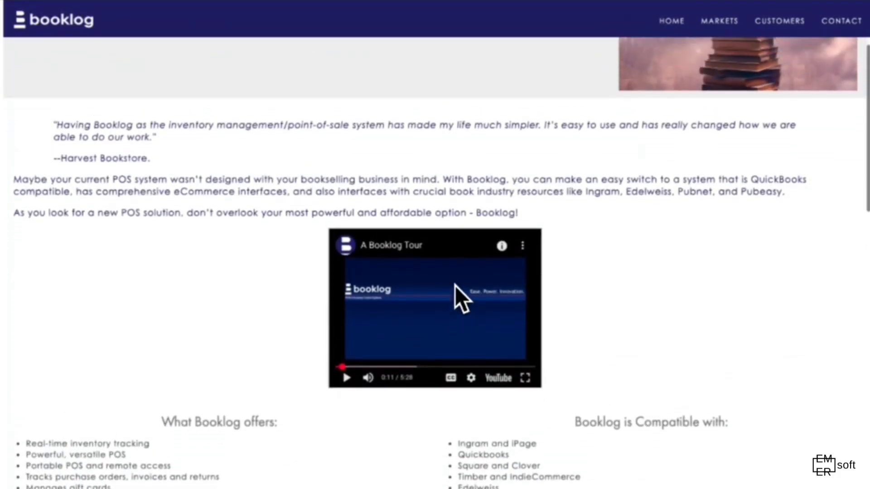
{"action": "scroll", "scroll_direction": "up", "scroll_amount": 3}
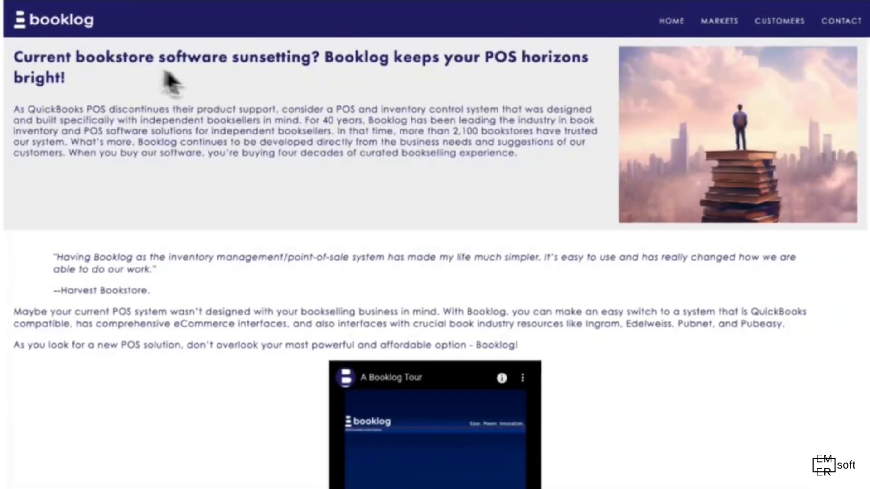
{"action": "mouse_move", "coordinate": [386, 76]}
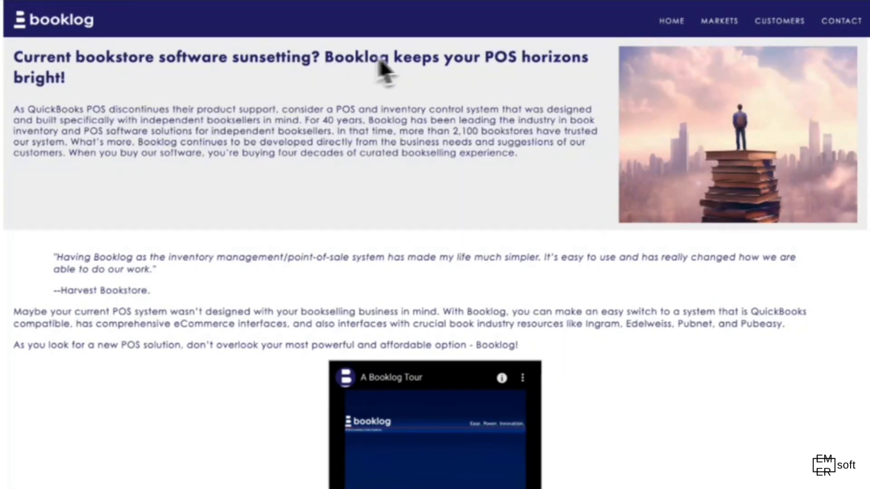
{"action": "mouse_move", "coordinate": [468, 100]}
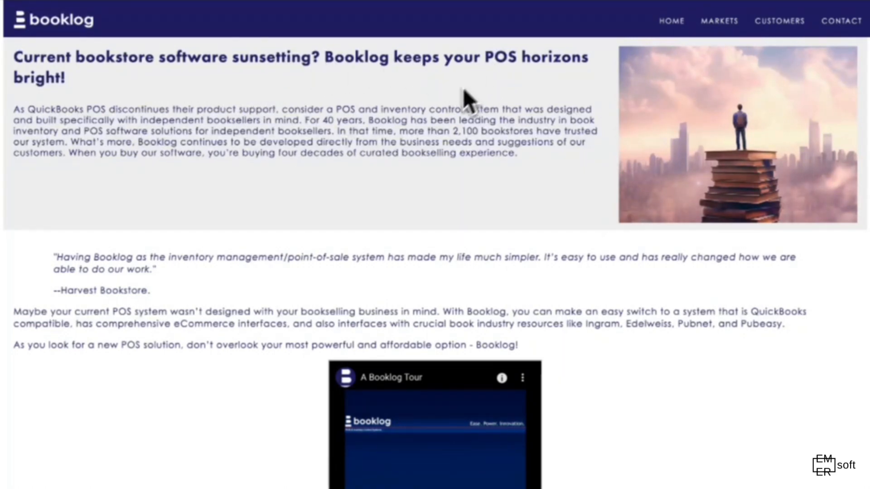
{"action": "scroll", "scroll_direction": "down", "scroll_amount": 3}
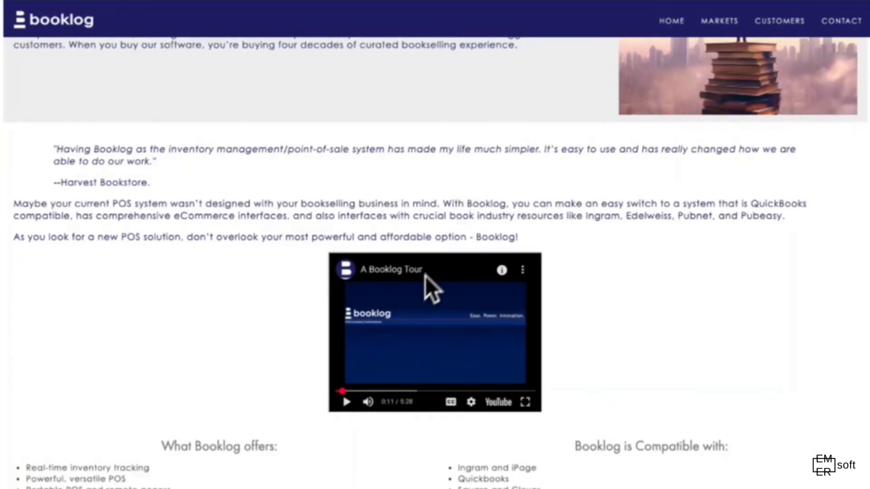
{"action": "mouse_move", "coordinate": [470, 344]}
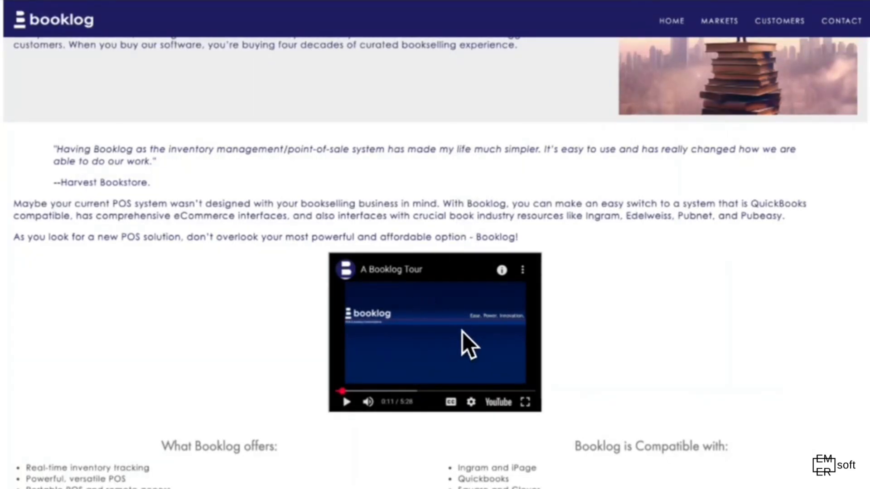
{"action": "scroll", "scroll_direction": "down", "scroll_amount": 3}
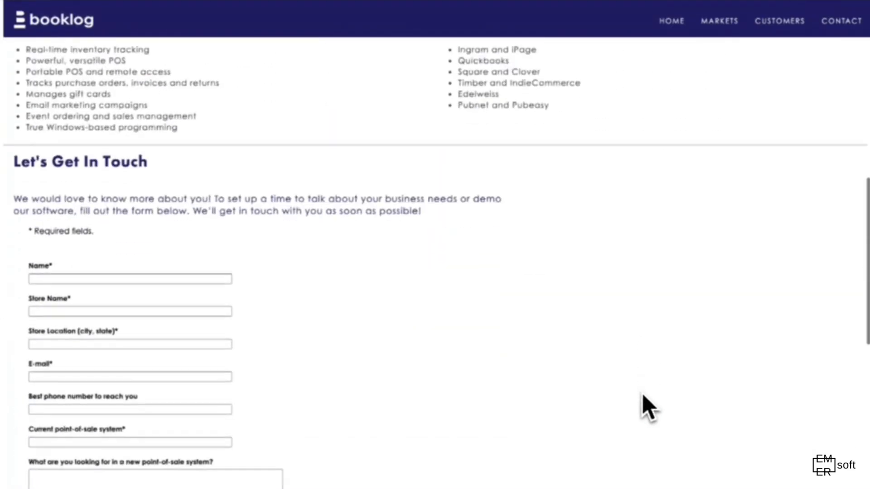
{"action": "scroll", "scroll_direction": "down", "scroll_amount": 3}
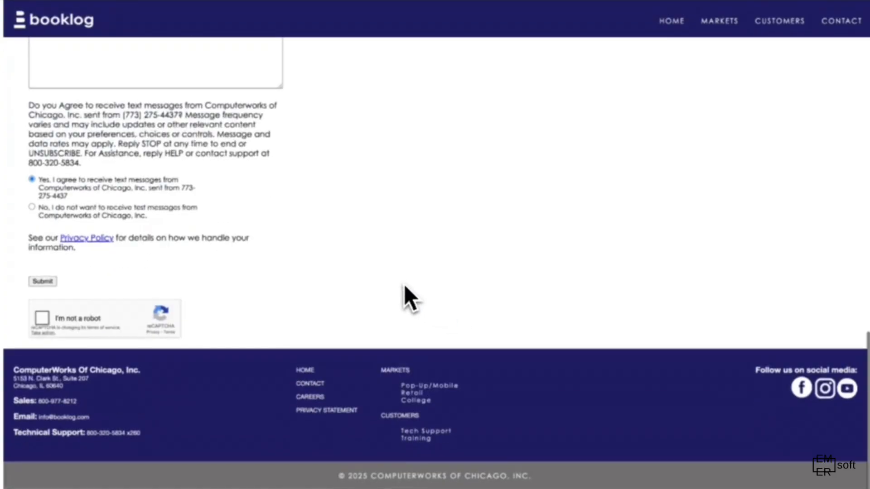
{"action": "scroll", "scroll_direction": "up", "scroll_amount": 3}
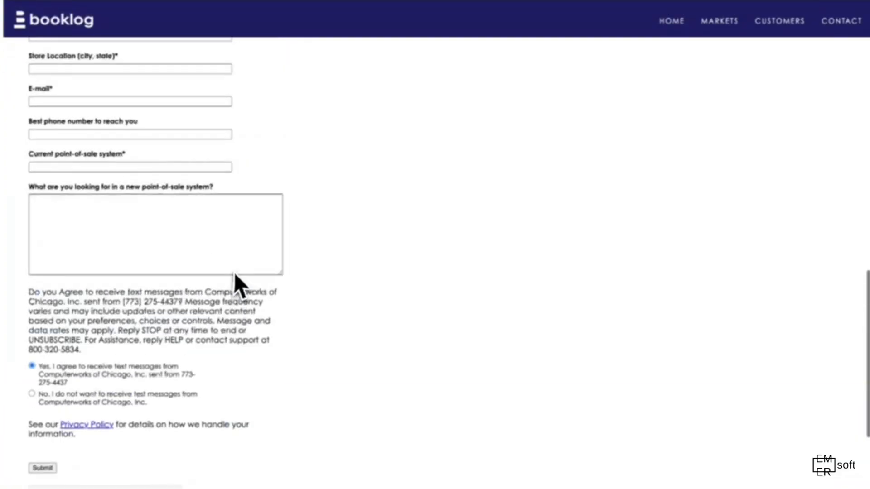
{"action": "scroll", "scroll_direction": "up", "scroll_amount": 3}
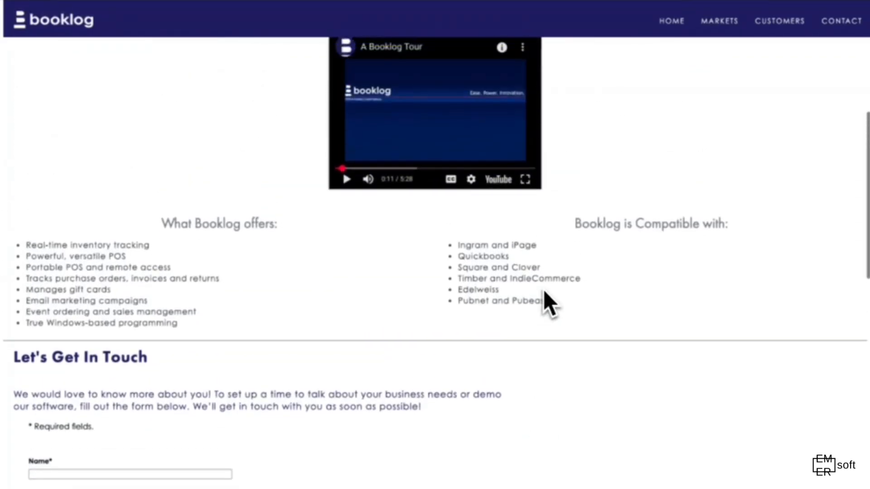
{"action": "scroll", "scroll_direction": "up", "scroll_amount": 3}
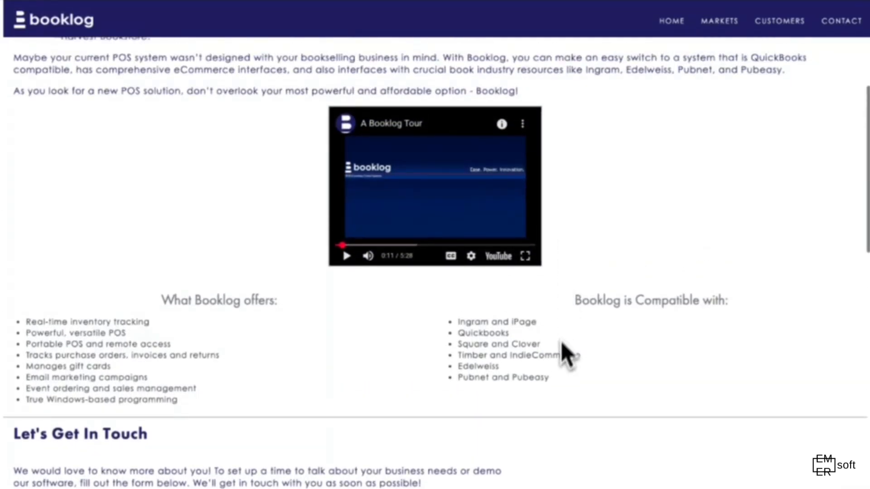
{"action": "mouse_move", "coordinate": [547, 383]}
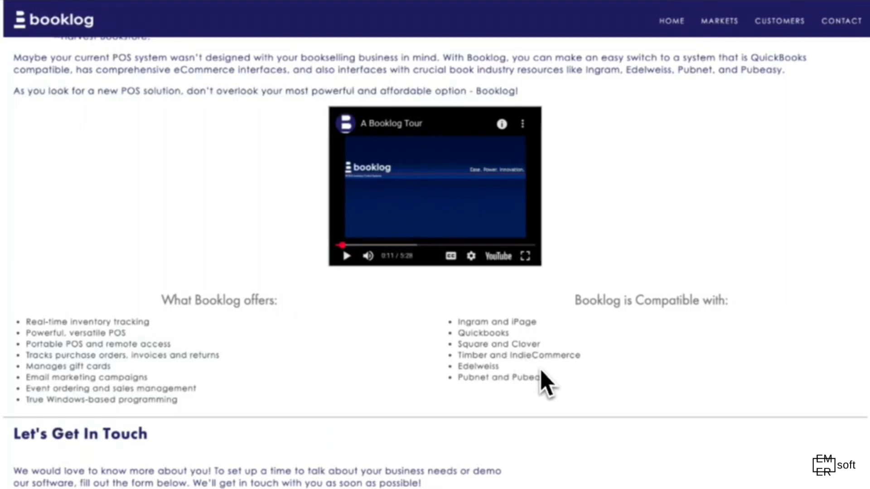
{"action": "scroll", "scroll_direction": "down", "scroll_amount": 3}
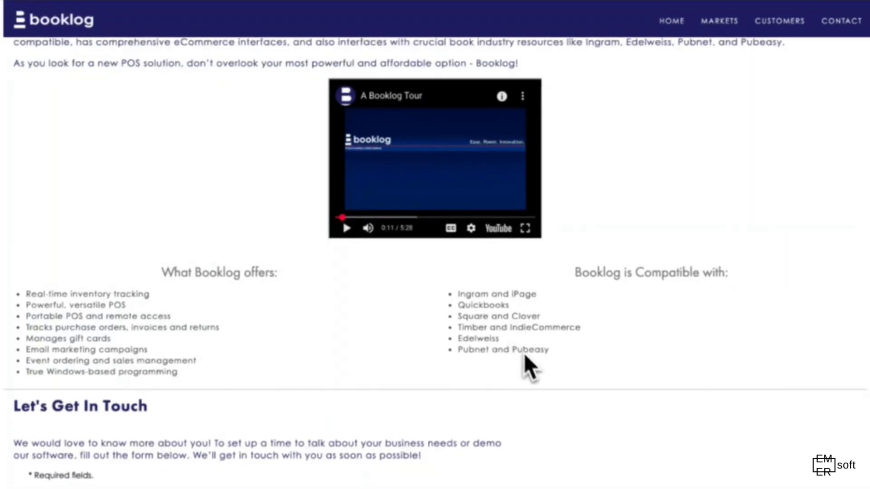
{"action": "scroll", "scroll_direction": "down", "scroll_amount": 3}
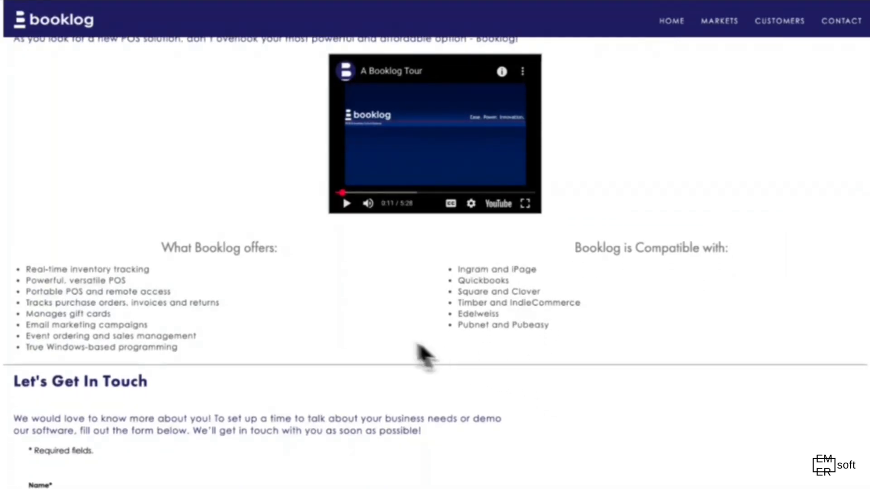
{"action": "mouse_move", "coordinate": [139, 314]}
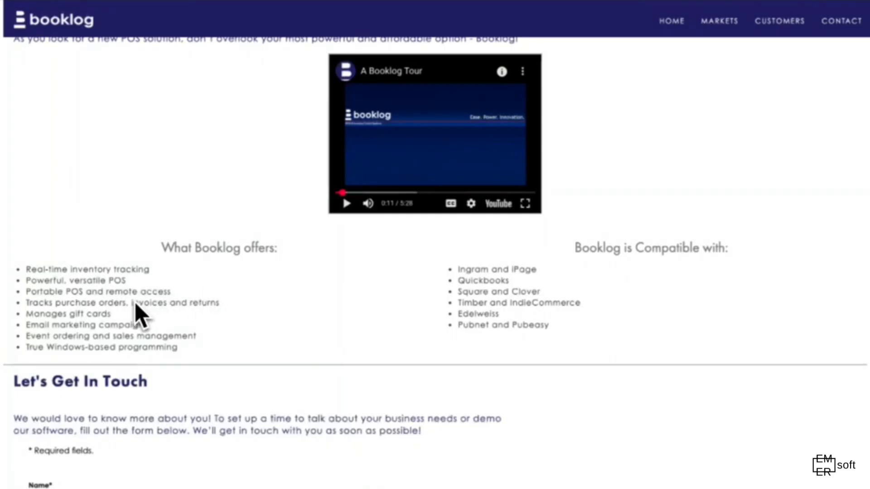
{"action": "mouse_move", "coordinate": [414, 291]}
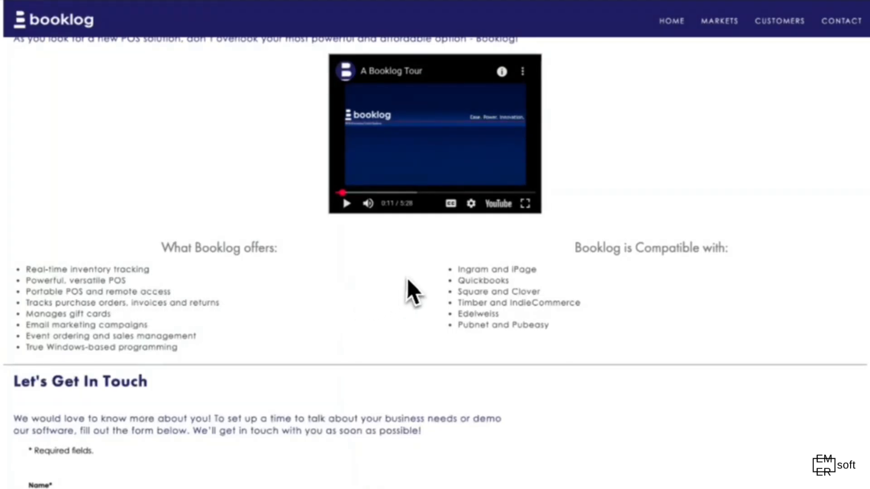
{"action": "mouse_move", "coordinate": [420, 286]}
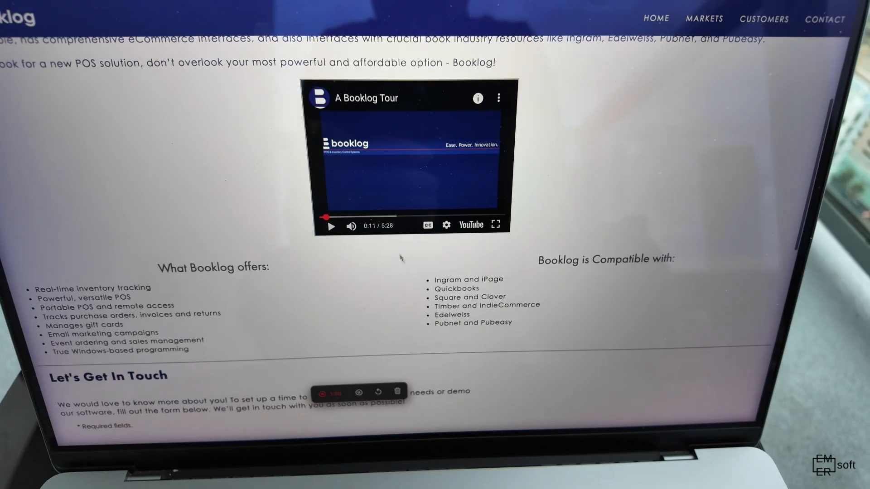
- Play the Booklog Tour video and skip ahead to about two minutes in
{"action": "left_click", "coordinate": [330, 226]}
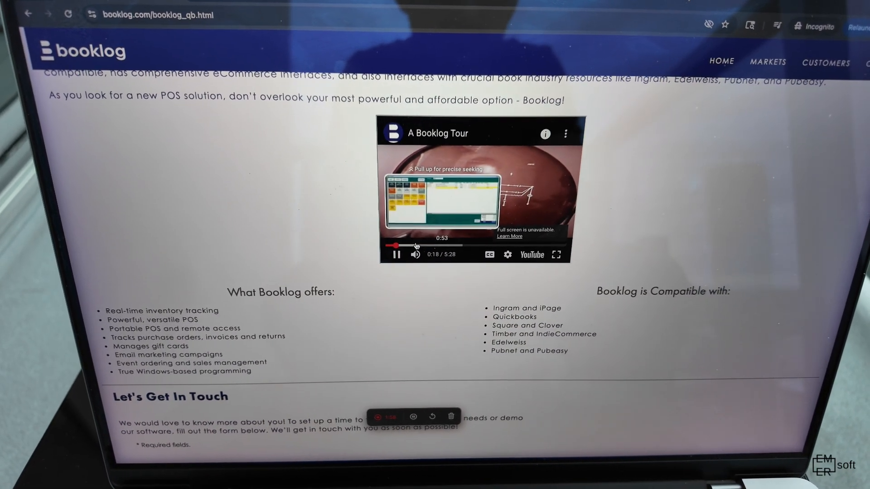
{"action": "left_click", "coordinate": [415, 244]}
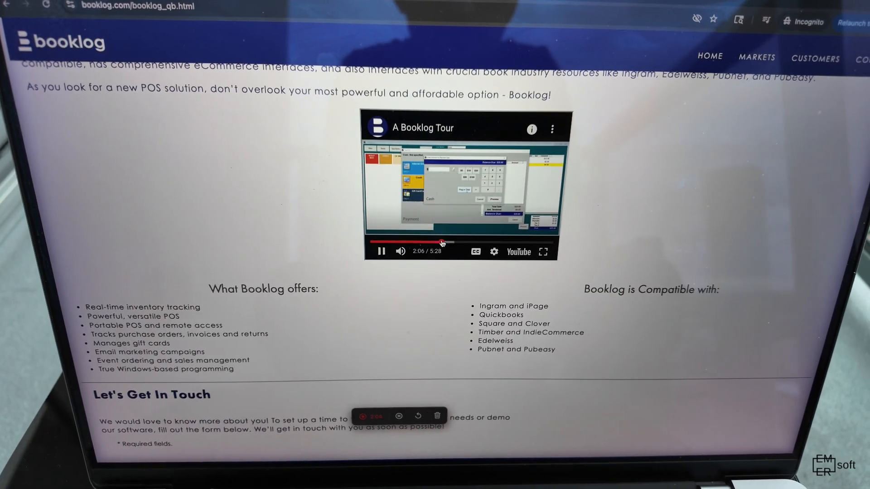
{"action": "left_click", "coordinate": [543, 251]}
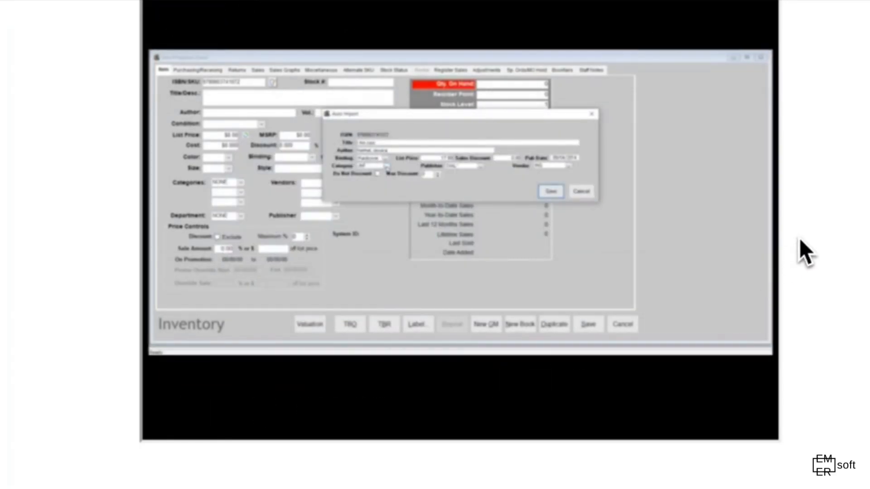
- Expand the tour video to full screen and pause it at 2:54 on the Edelweiss Import screen
{"action": "left_click", "coordinate": [387, 166]}
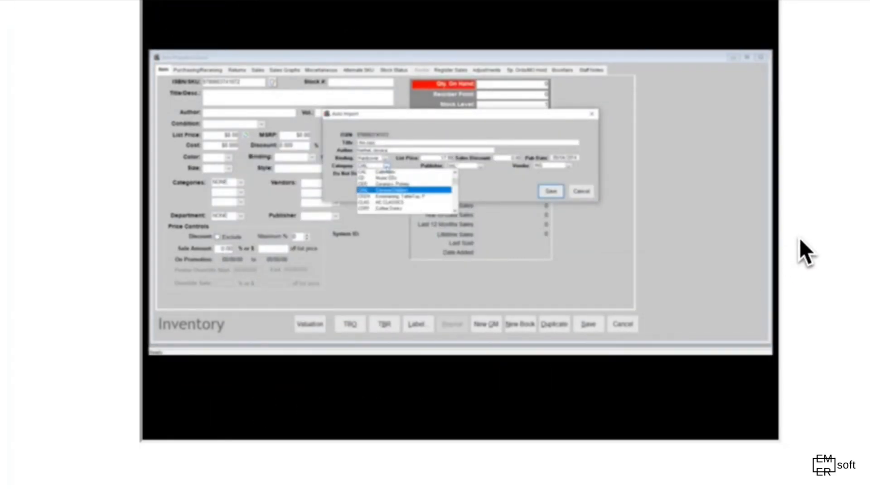
{"action": "left_click", "coordinate": [389, 189]}
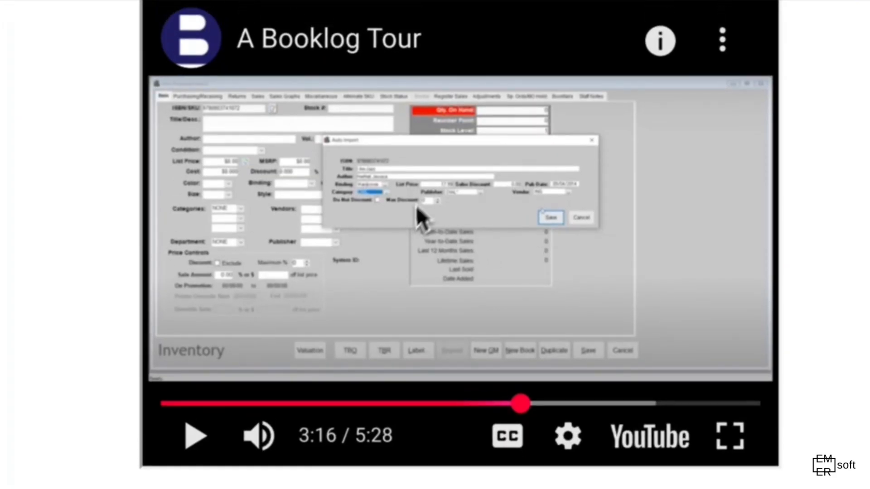
{"action": "mouse_move", "coordinate": [560, 311]}
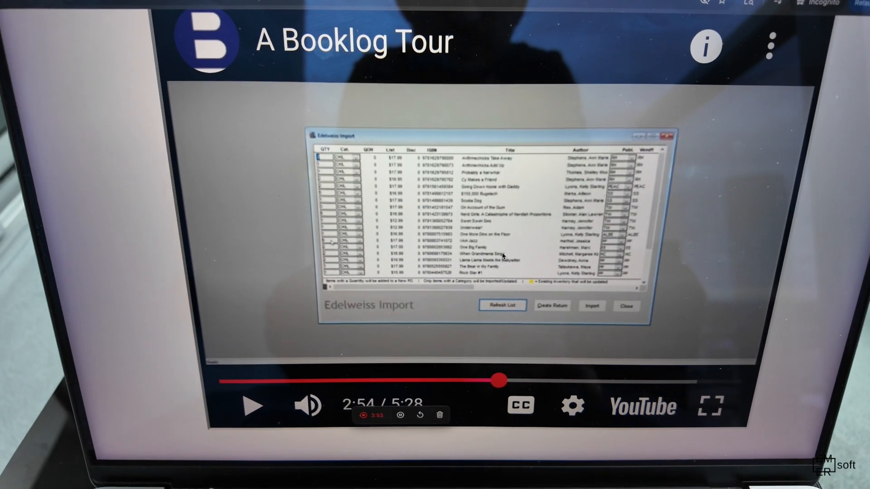
{"action": "left_click", "coordinate": [497, 379]}
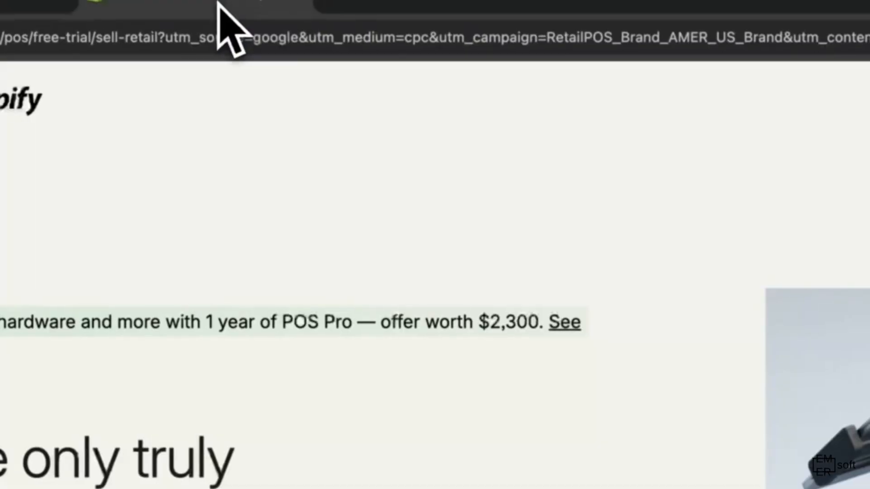
- Scroll the Shopify POS page through hardware, support and testimonials to the footer, then back up
{"action": "scroll", "scroll_direction": "down", "scroll_amount": 3}
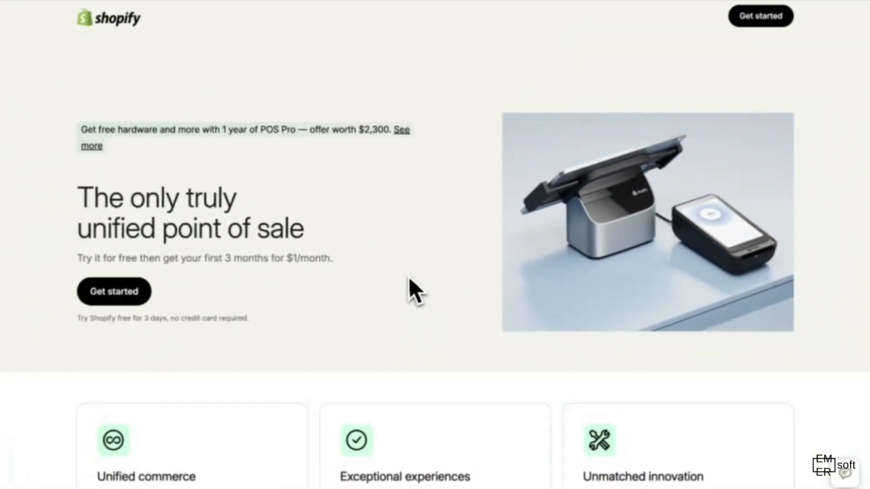
{"action": "mouse_move", "coordinate": [436, 333]}
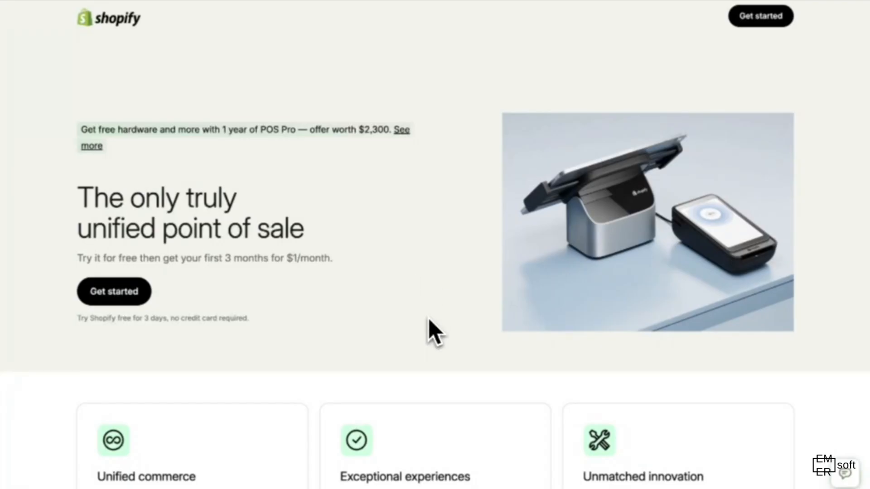
{"action": "scroll", "scroll_direction": "down", "scroll_amount": 3}
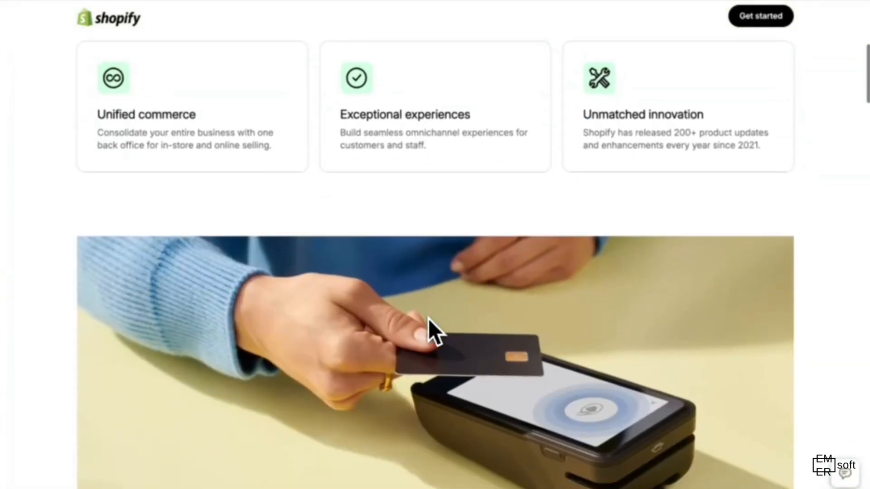
{"action": "scroll", "scroll_direction": "down", "scroll_amount": 3}
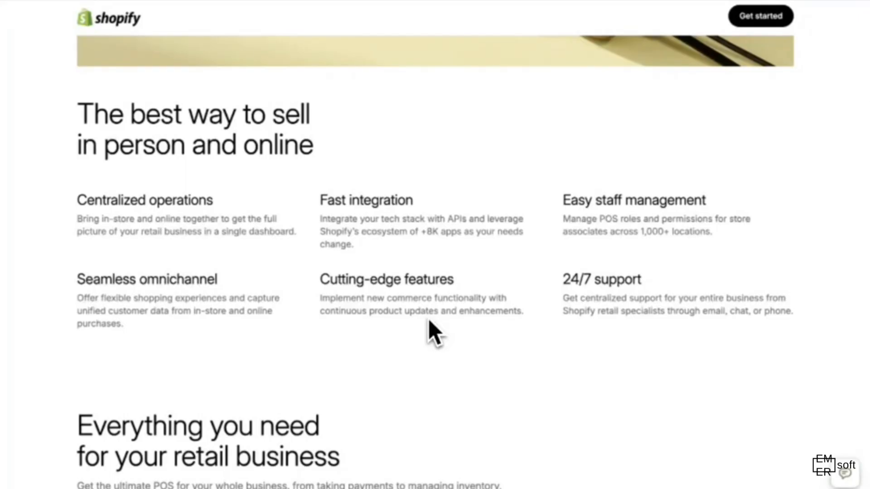
{"action": "scroll", "scroll_direction": "down", "scroll_amount": 3}
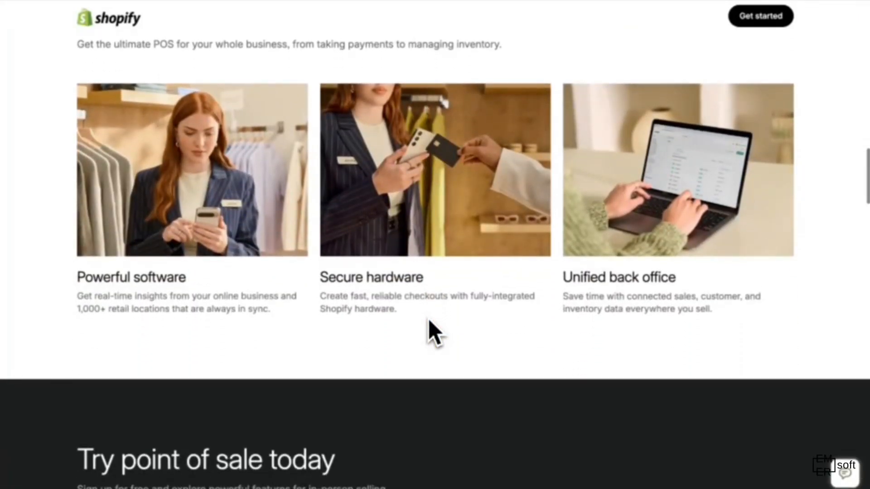
{"action": "scroll", "scroll_direction": "down", "scroll_amount": 3}
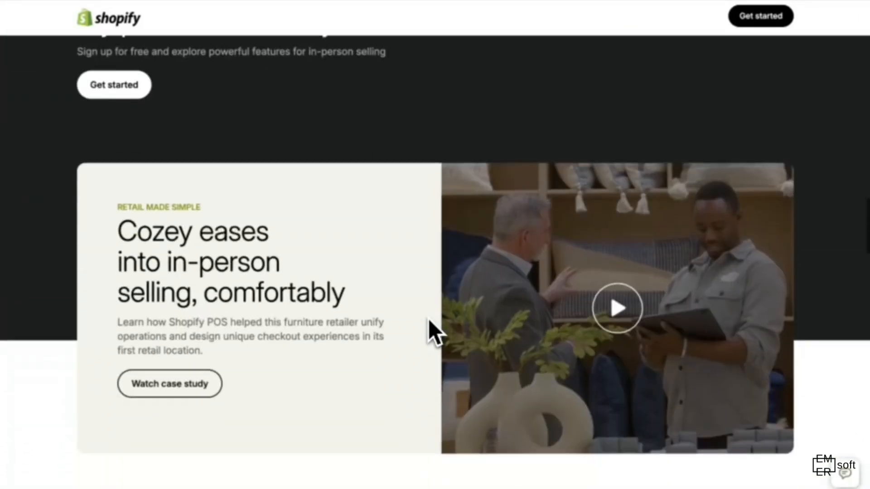
{"action": "scroll", "scroll_direction": "down", "scroll_amount": 3}
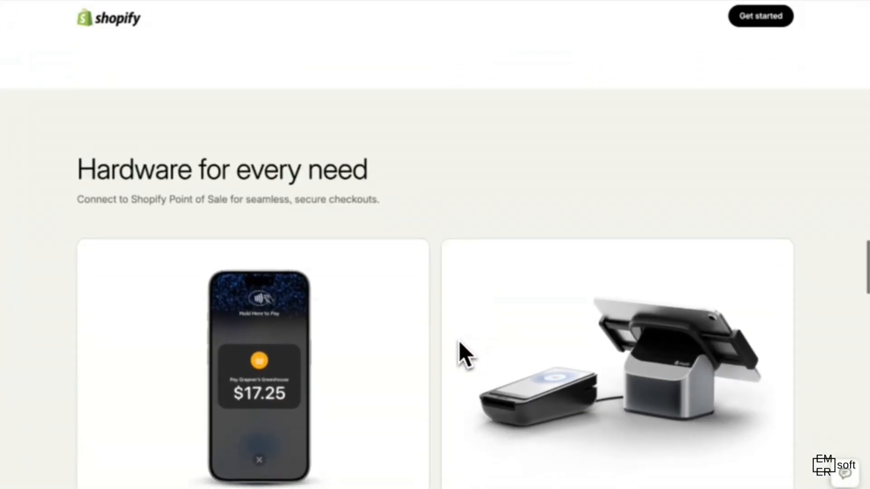
{"action": "scroll", "scroll_direction": "down", "scroll_amount": 3}
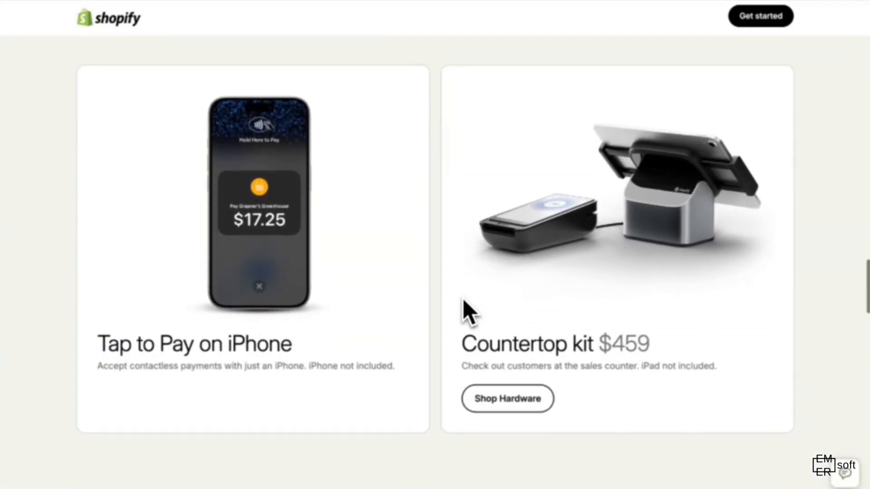
{"action": "scroll", "scroll_direction": "down", "scroll_amount": 3}
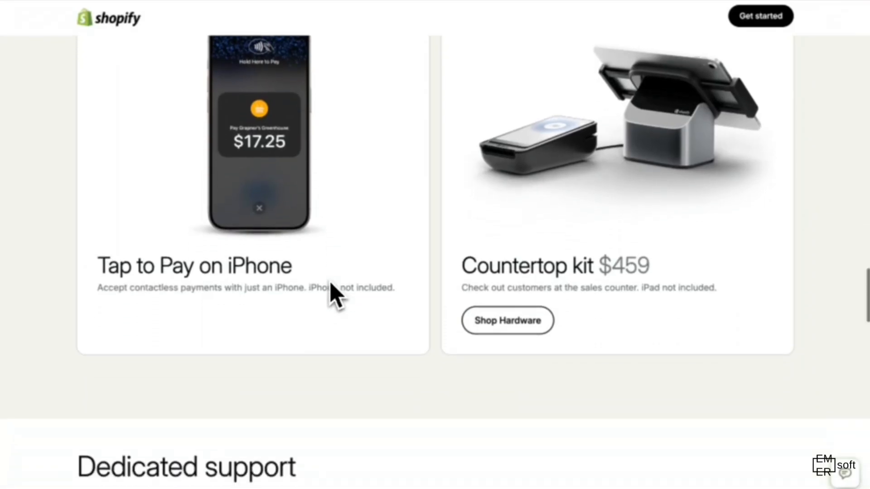
{"action": "scroll", "scroll_direction": "down", "scroll_amount": 3}
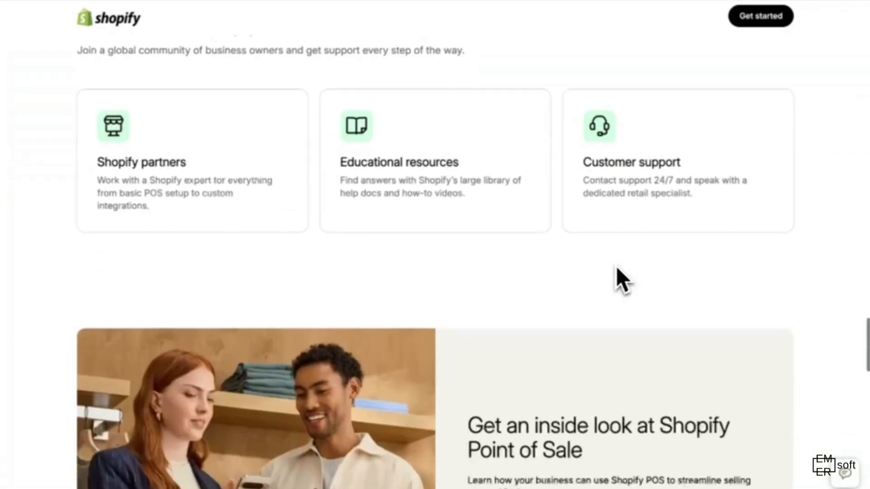
{"action": "scroll", "scroll_direction": "down", "scroll_amount": 3}
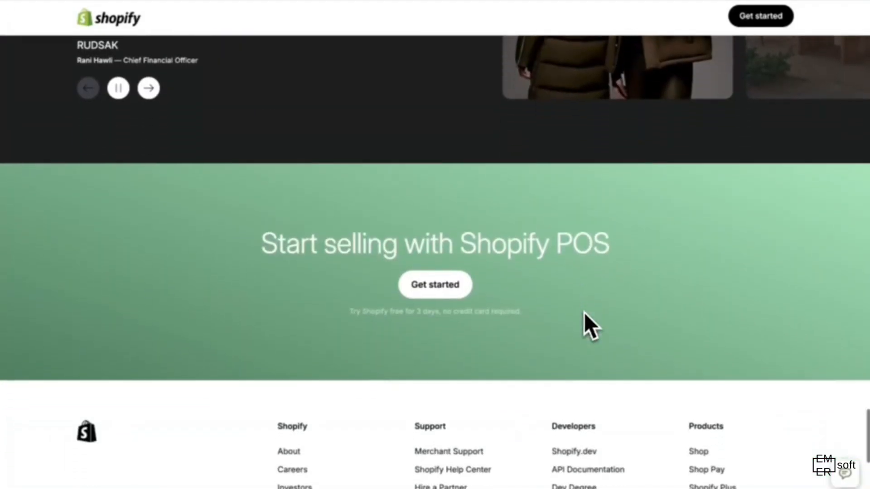
{"action": "scroll", "scroll_direction": "up", "scroll_amount": 3}
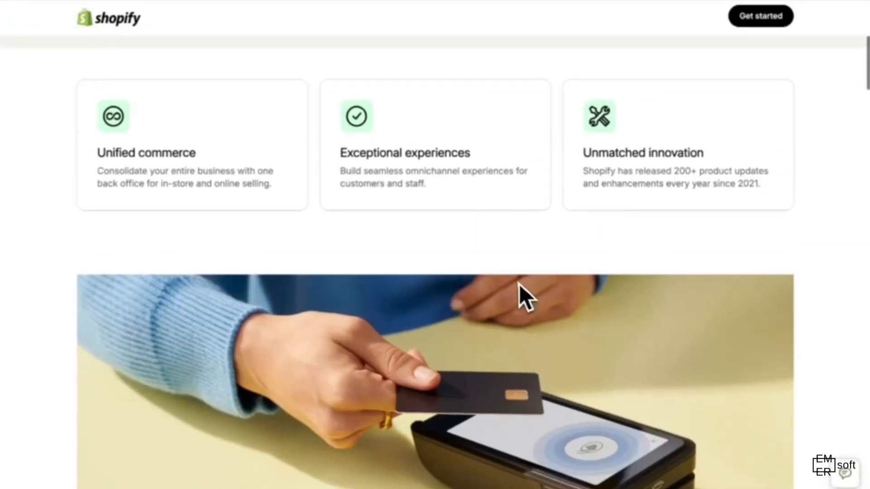
{"action": "scroll", "scroll_direction": "up", "scroll_amount": 3}
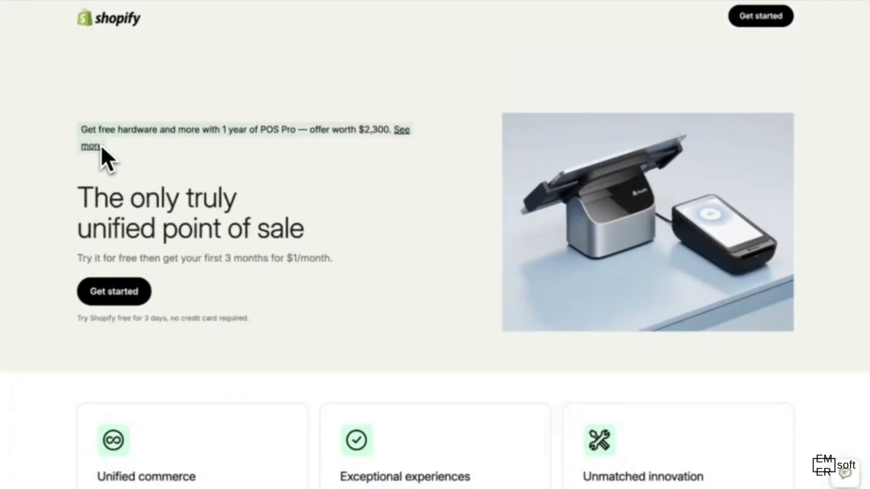
{"action": "mouse_move", "coordinate": [230, 144]}
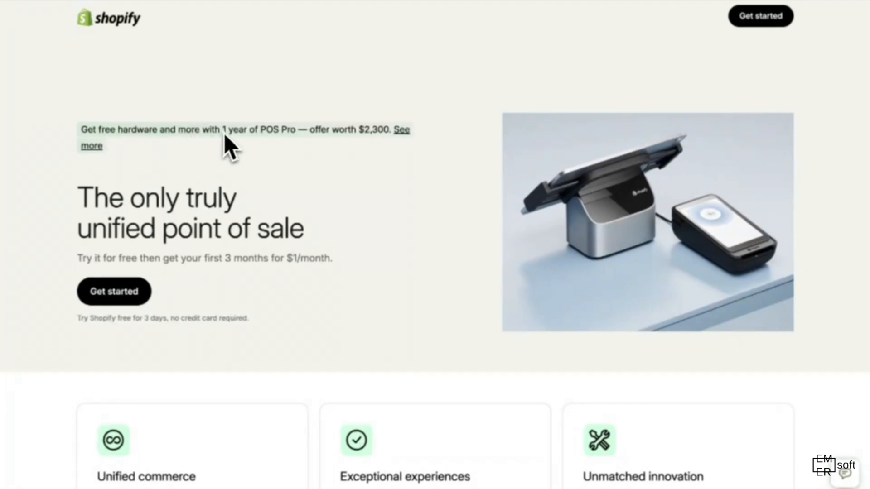
{"action": "mouse_move", "coordinate": [314, 152]}
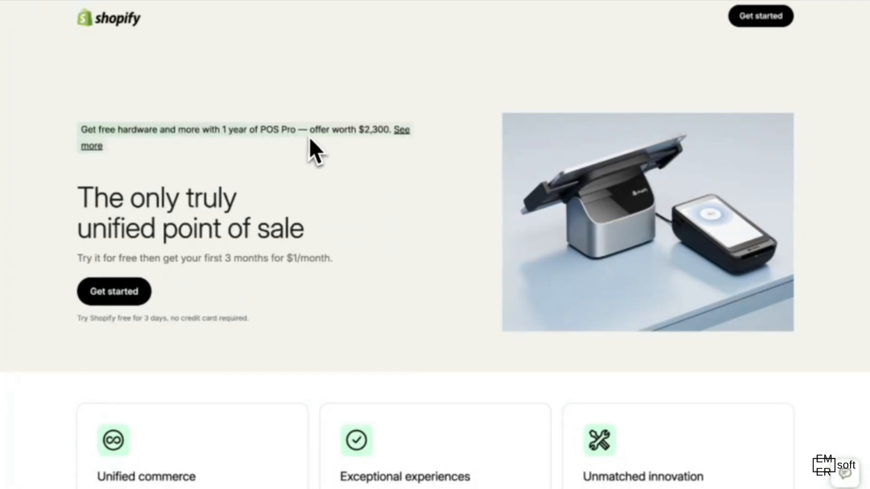
{"action": "mouse_move", "coordinate": [356, 155]}
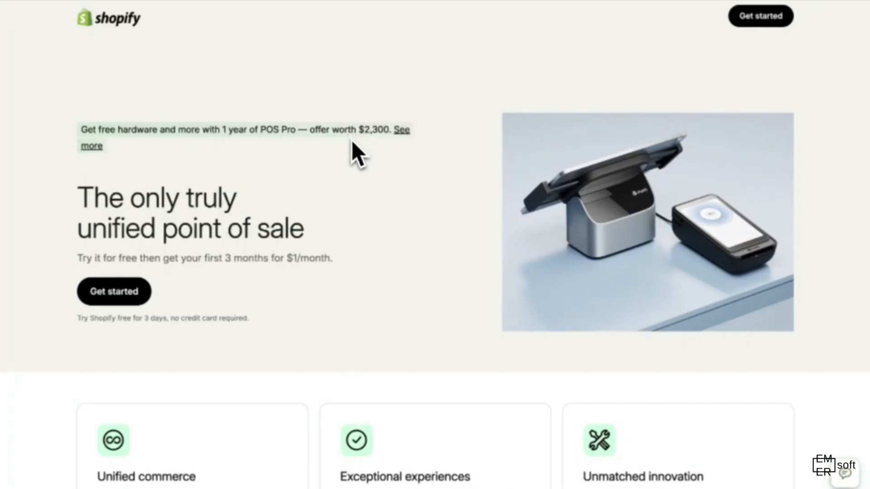
{"action": "mouse_move", "coordinate": [382, 147]}
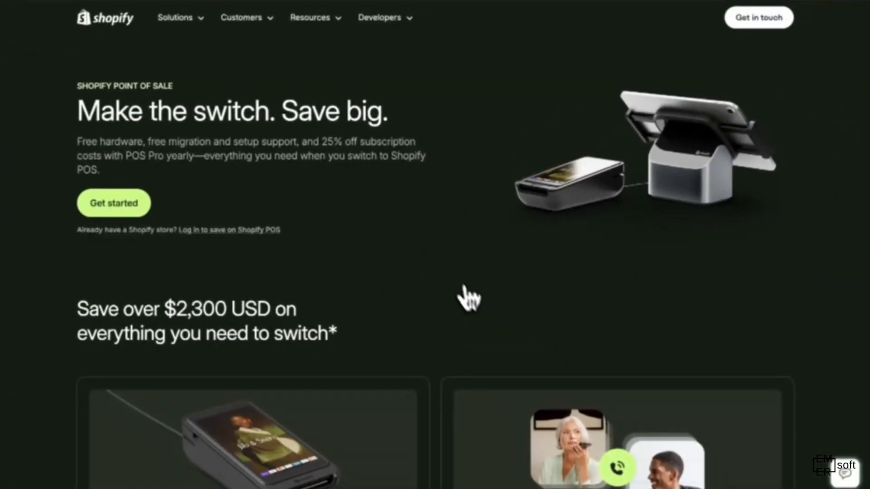
{"action": "scroll", "scroll_direction": "down", "scroll_amount": 3}
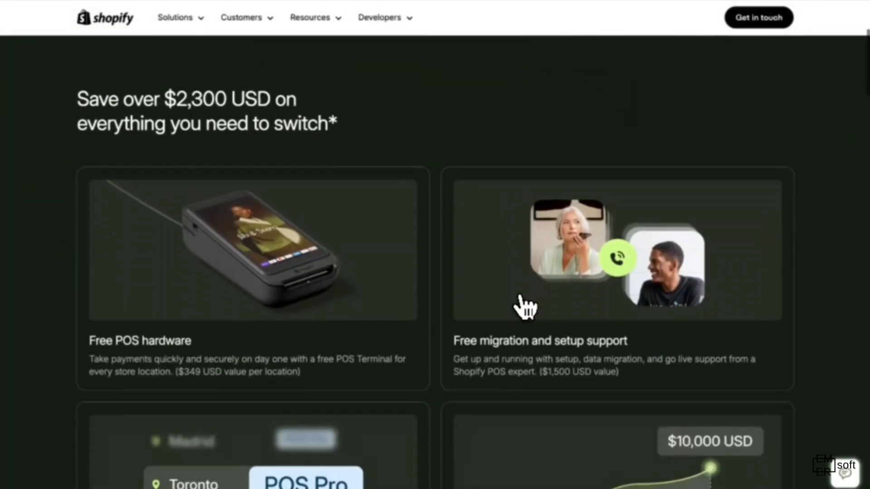
{"action": "scroll", "scroll_direction": "down", "scroll_amount": 3}
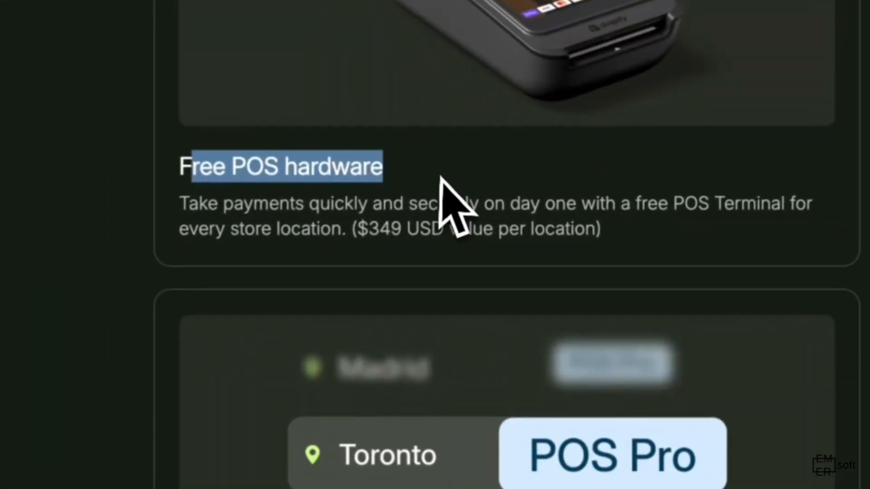
{"action": "scroll", "scroll_direction": "down", "scroll_amount": 3}
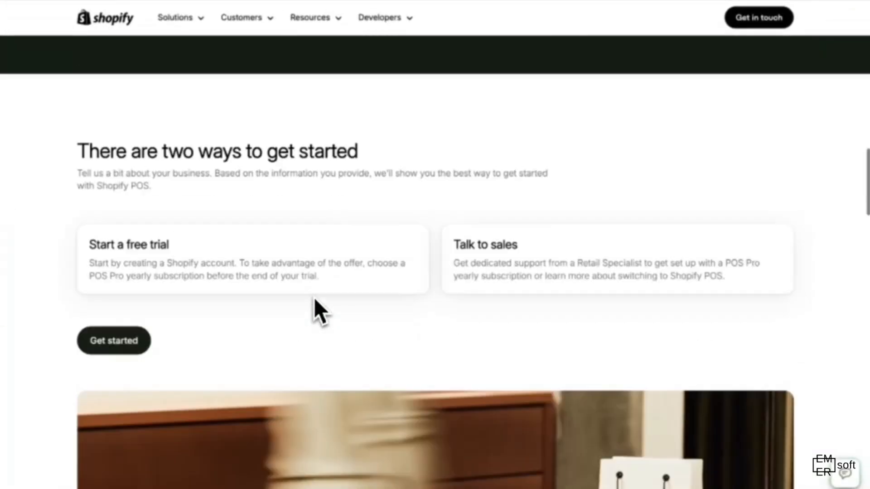
{"action": "scroll", "scroll_direction": "down", "scroll_amount": 3}
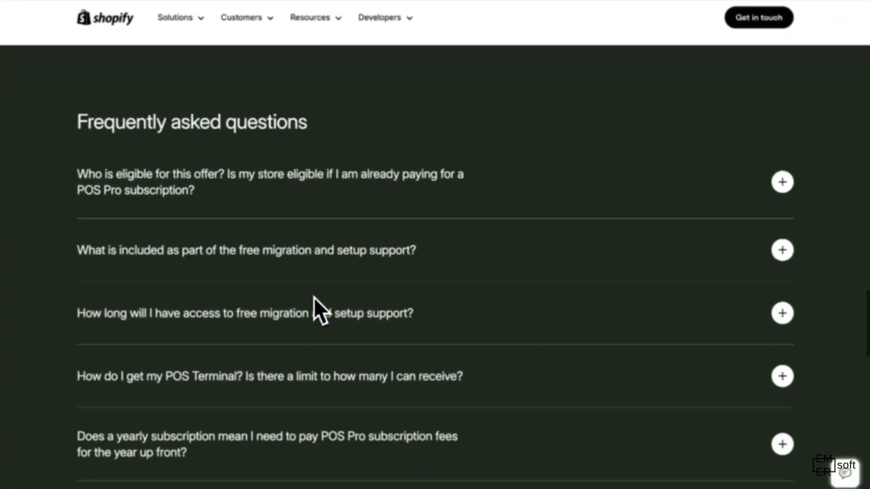
{"action": "scroll", "scroll_direction": "up", "scroll_amount": 3}
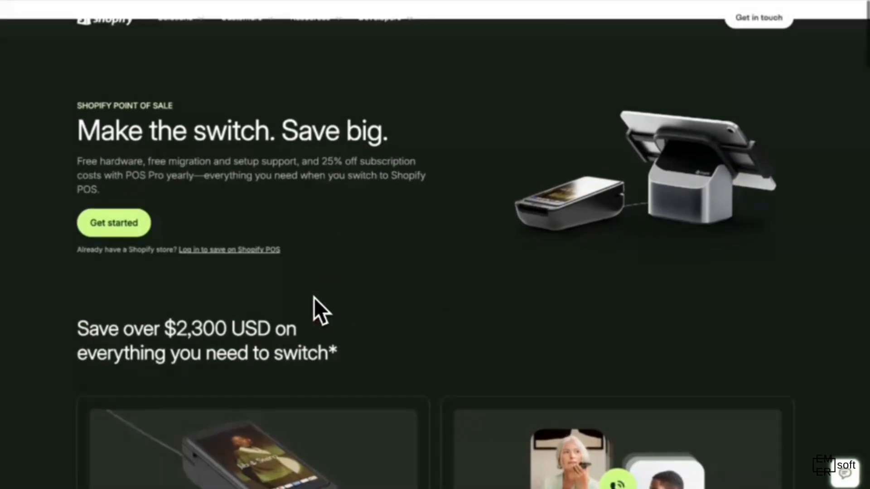
{"action": "scroll", "scroll_direction": "up", "scroll_amount": 3}
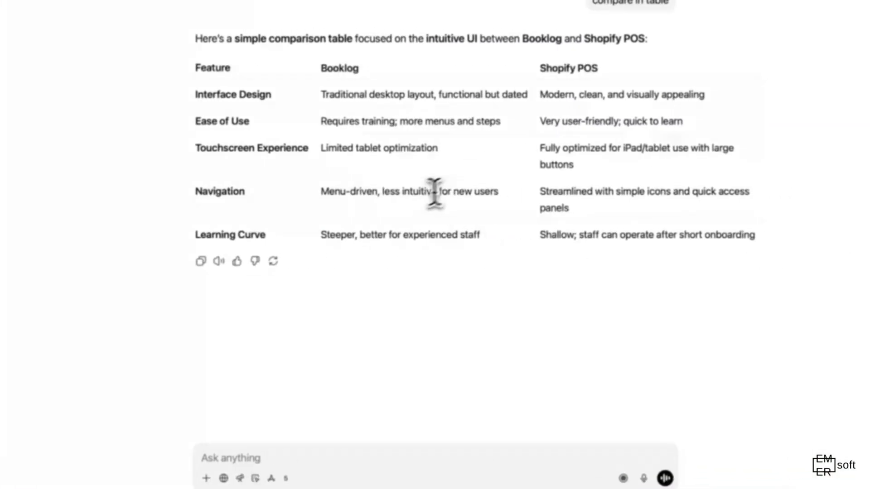
{"action": "mouse_move", "coordinate": [504, 180]}
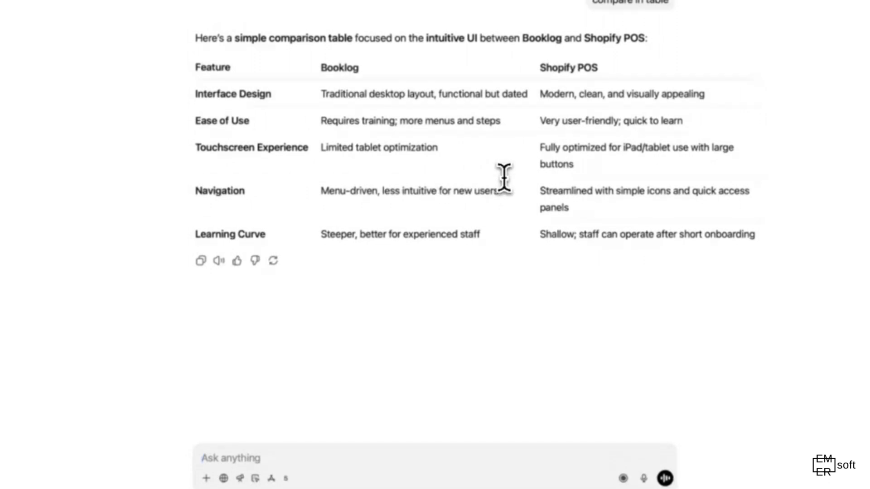
{"action": "mouse_move", "coordinate": [537, 191]}
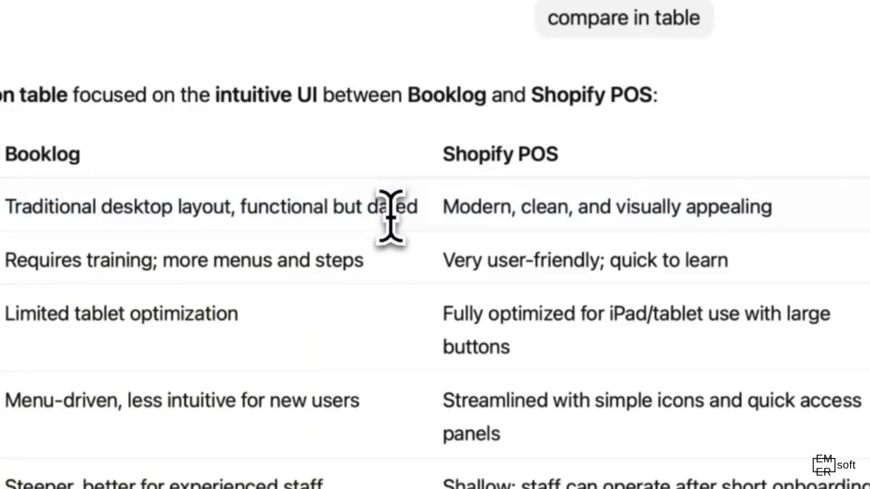
{"action": "mouse_move", "coordinate": [386, 219]}
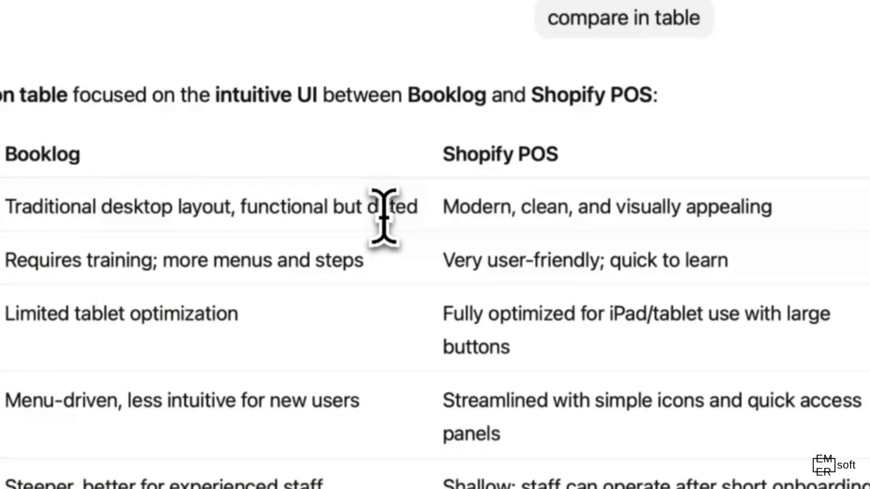
{"action": "mouse_move", "coordinate": [450, 217]}
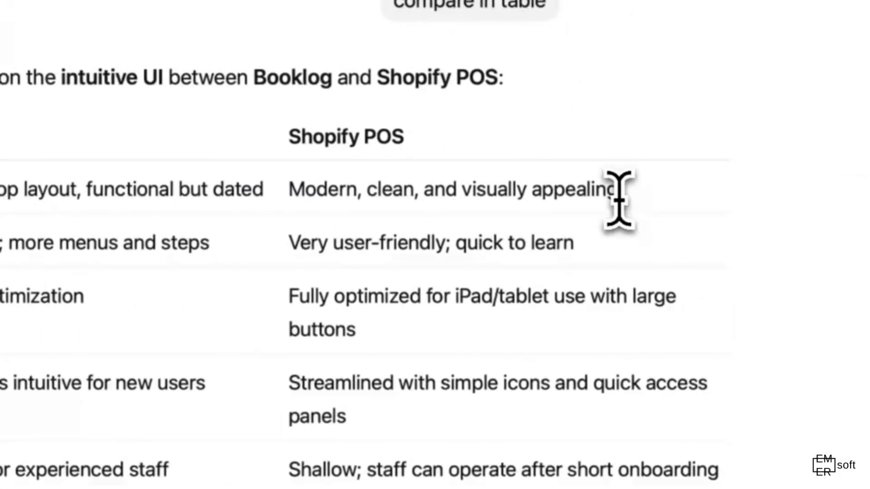
- Read through all five rows of ChatGPT's Booklog vs Shopify POS comparison table
{"action": "scroll", "scroll_direction": "up", "scroll_amount": 3}
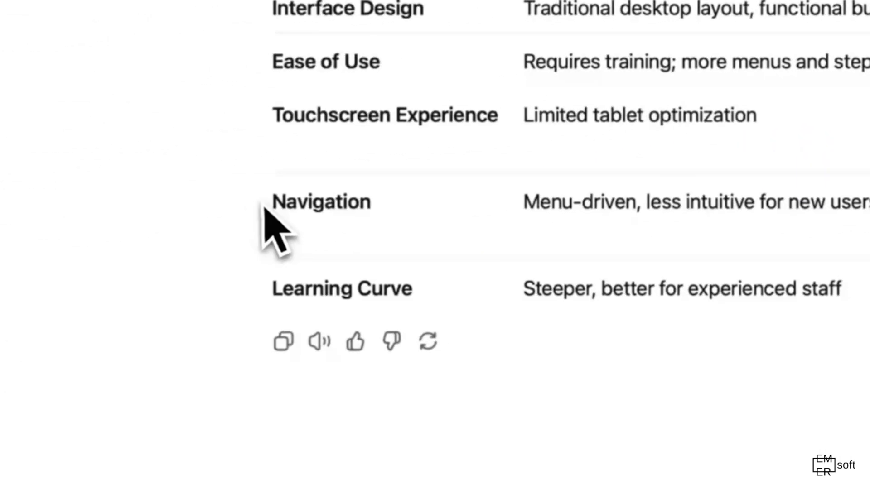
{"action": "mouse_move", "coordinate": [541, 202]}
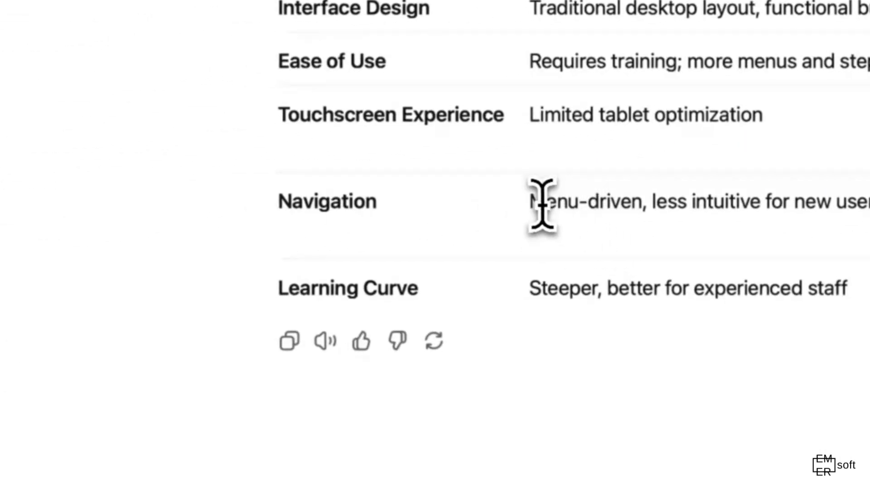
{"action": "scroll", "scroll_direction": "up", "scroll_amount": 3}
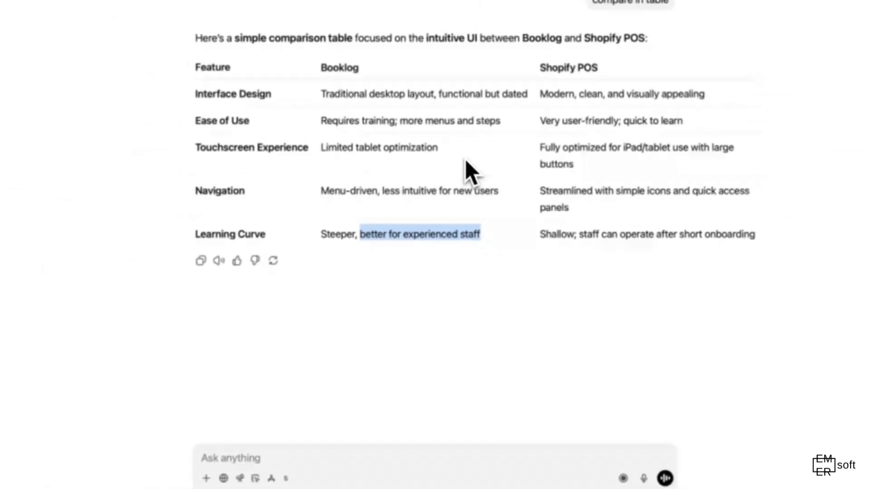
{"action": "mouse_move", "coordinate": [449, 171]}
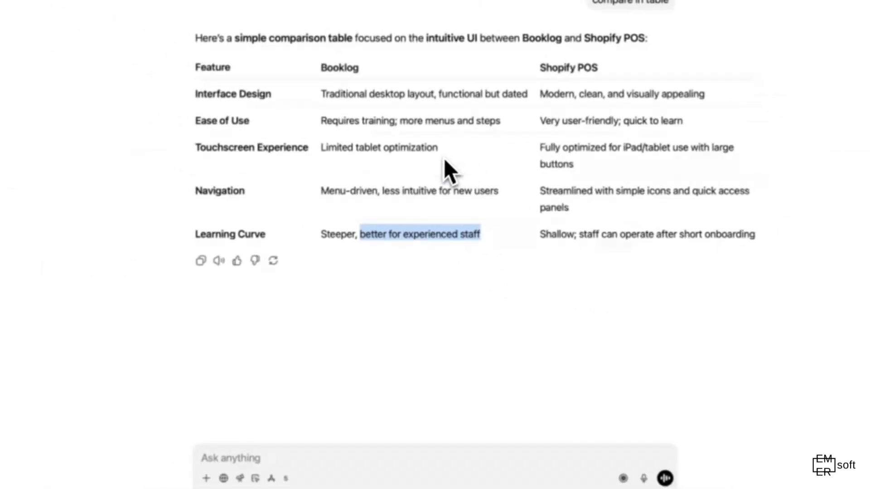
{"action": "mouse_move", "coordinate": [436, 191]}
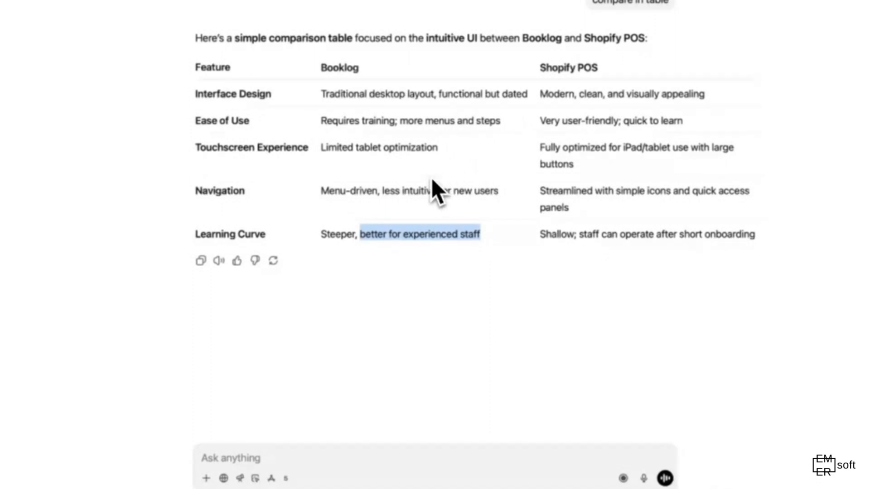
{"action": "mouse_move", "coordinate": [463, 265]}
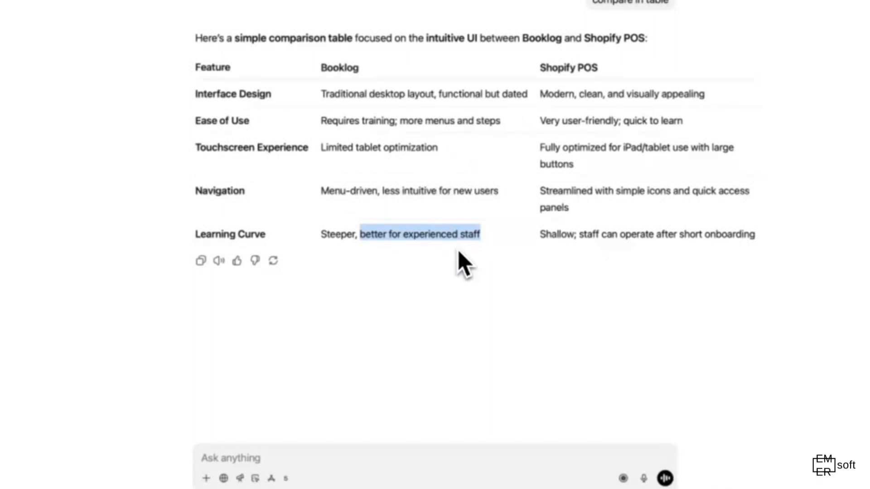
{"action": "mouse_move", "coordinate": [773, 50]}
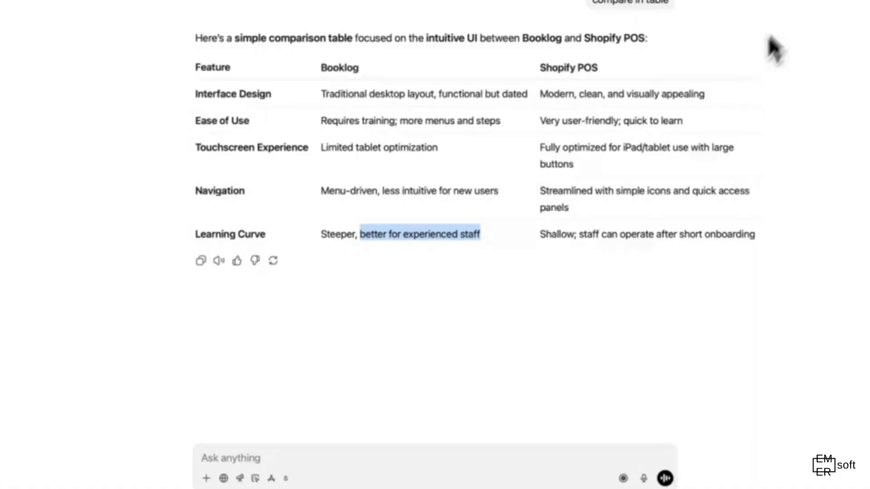
{"action": "mouse_move", "coordinate": [676, 214]}
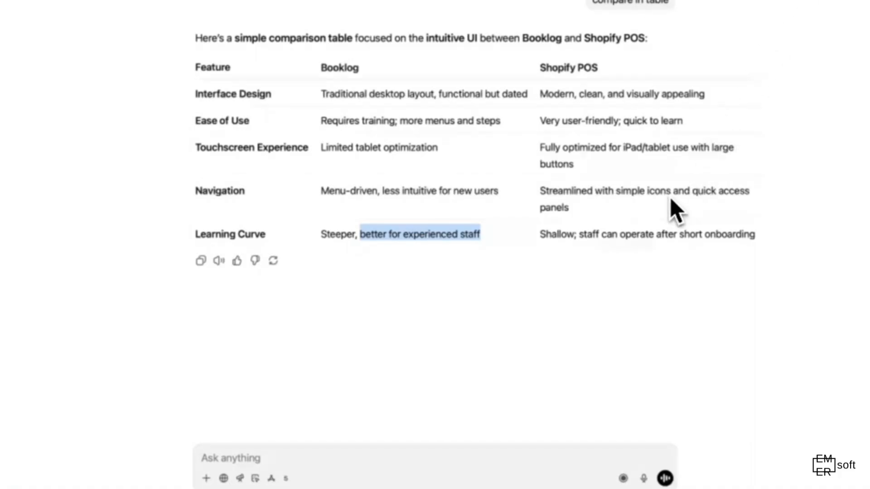
{"action": "mouse_move", "coordinate": [652, 228]}
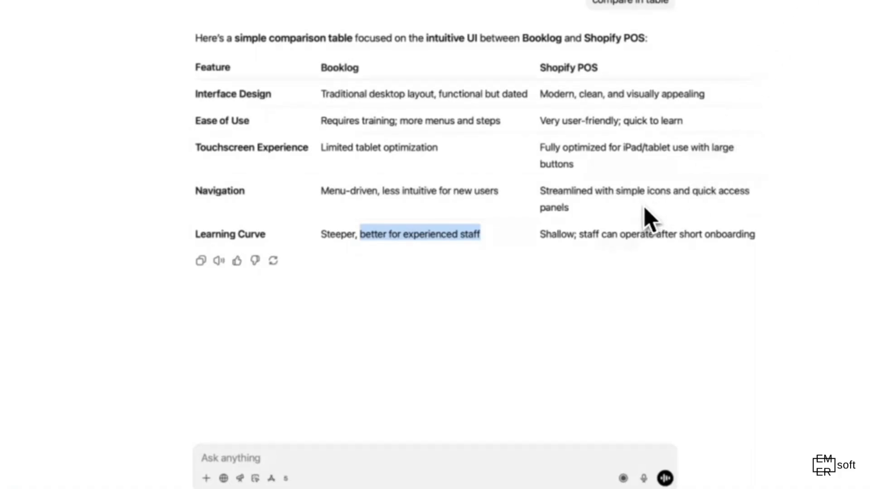
{"action": "mouse_move", "coordinate": [566, 250]}
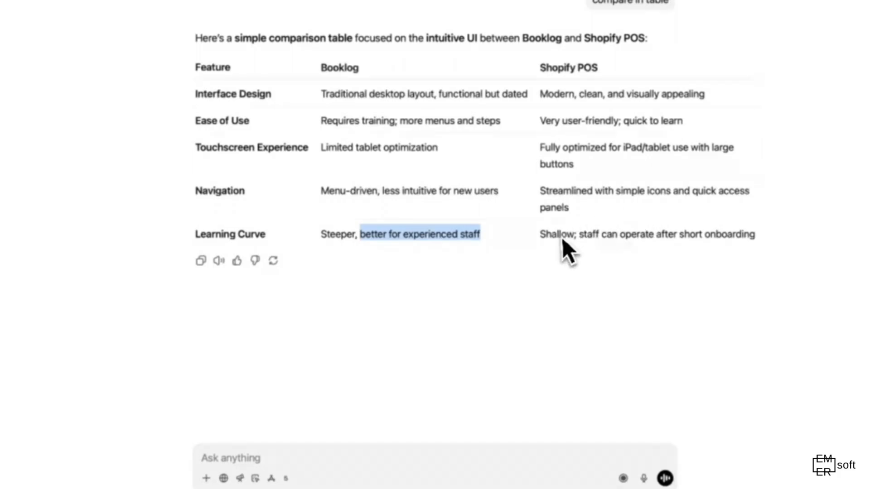
{"action": "mouse_move", "coordinate": [550, 265]}
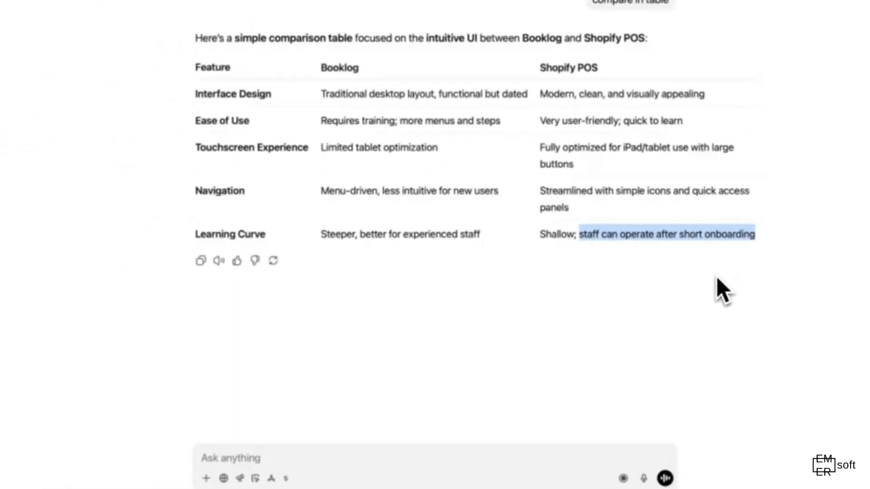
{"action": "mouse_move", "coordinate": [489, 311]}
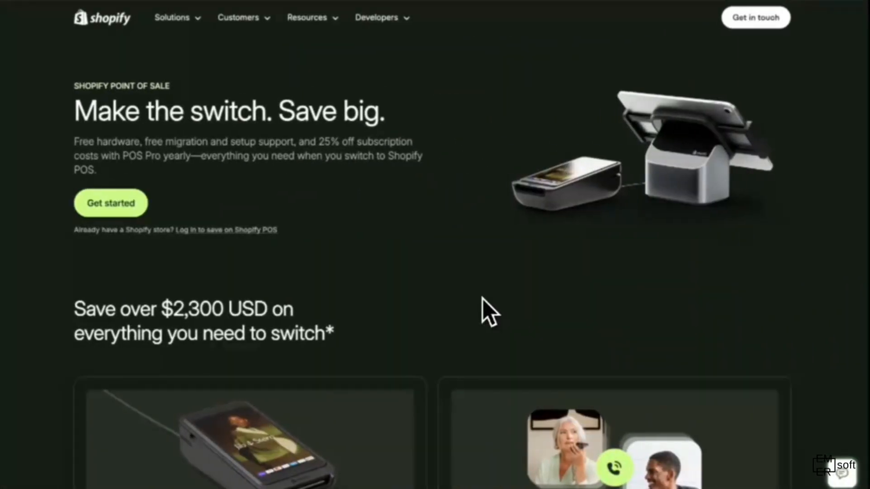
{"action": "mouse_move", "coordinate": [430, 28]}
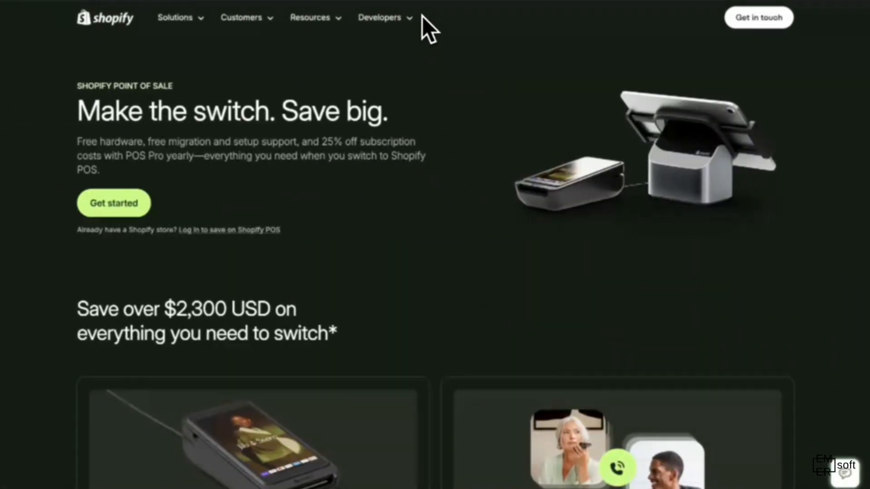
{"action": "mouse_move", "coordinate": [305, 72]}
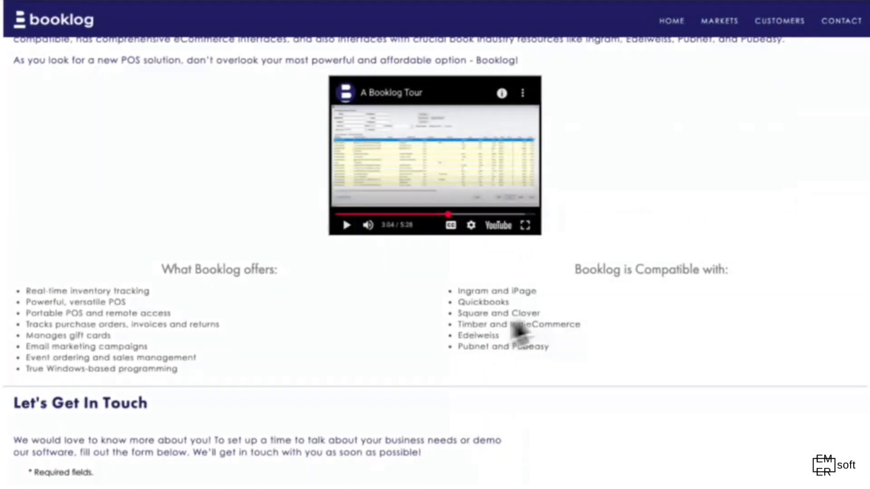
{"action": "mouse_move", "coordinate": [458, 152]}
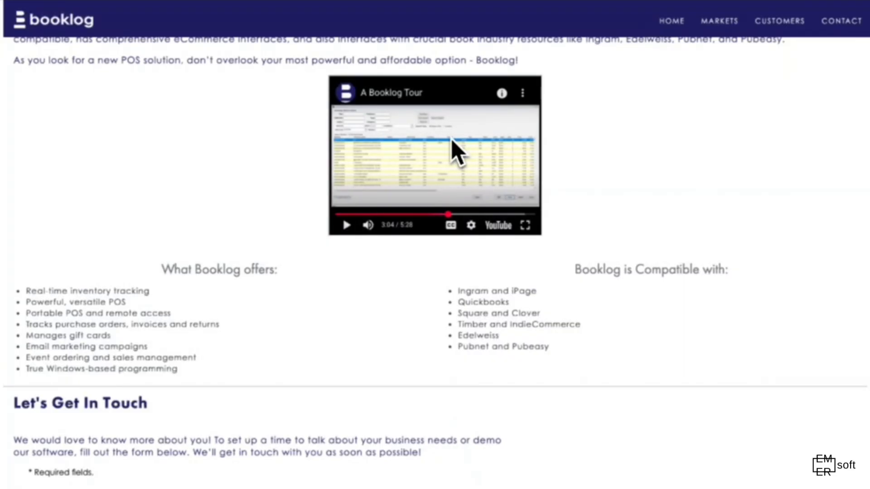
{"action": "mouse_move", "coordinate": [447, 316]}
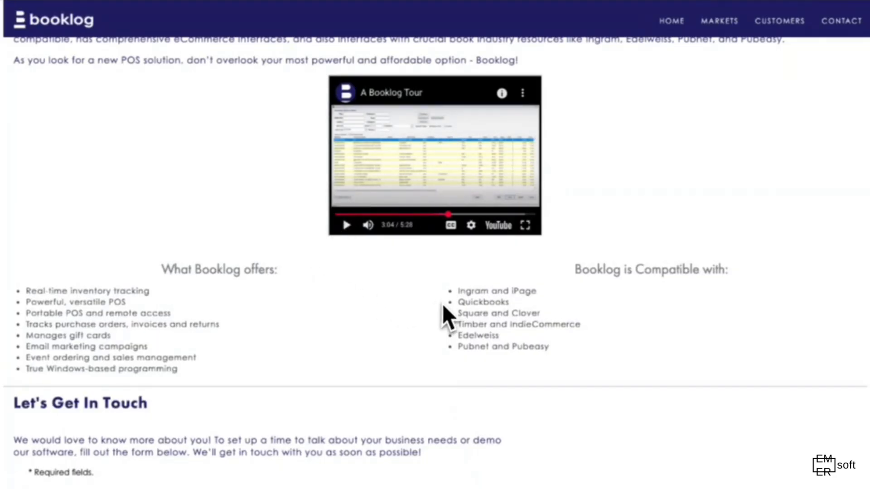
- Scroll the Booklog page down to its contact form and back up to the tour video
{"action": "scroll", "scroll_direction": "down", "scroll_amount": 3}
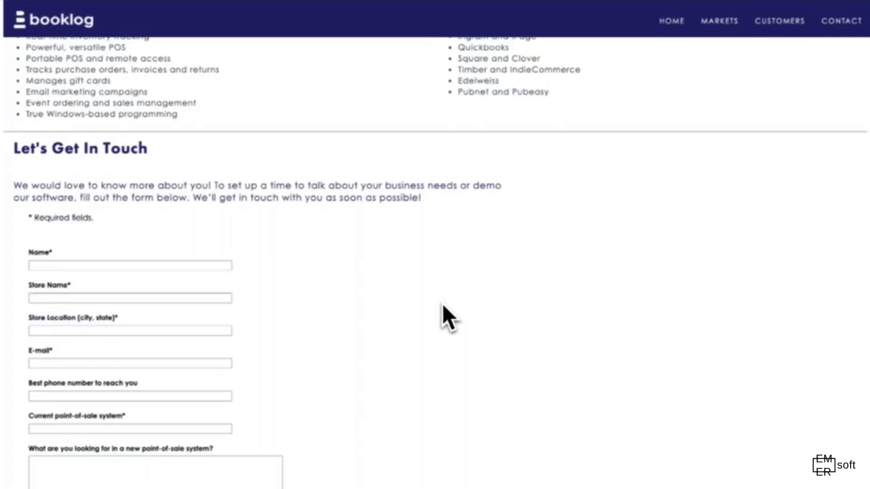
{"action": "scroll", "scroll_direction": "up", "scroll_amount": 3}
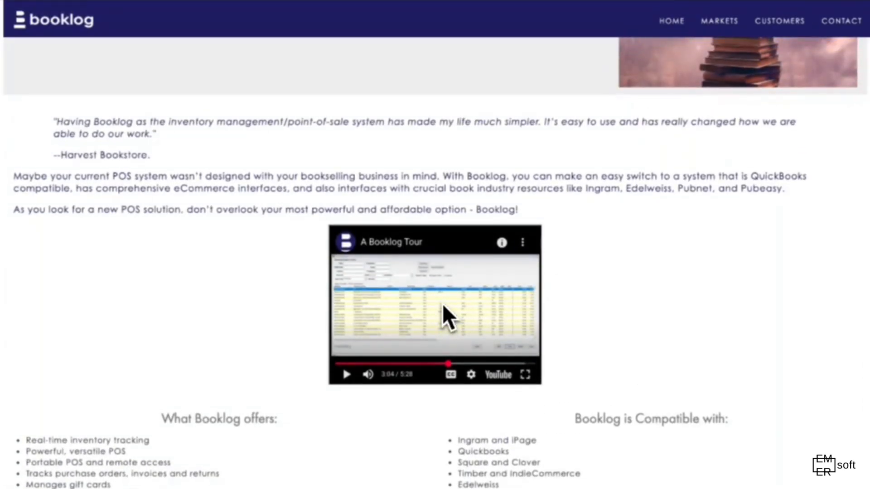
{"action": "mouse_move", "coordinate": [447, 247]}
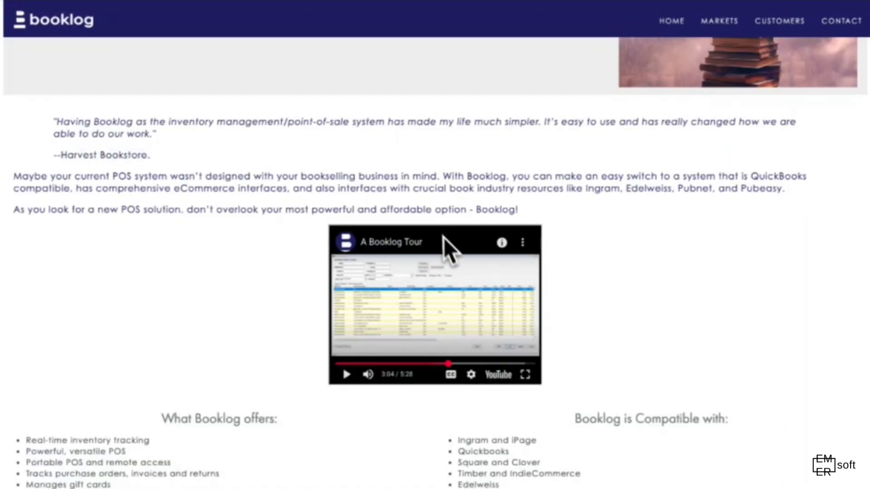
- Scroll the comparison table so all five feature rows show in full
{"action": "scroll", "scroll_direction": "down", "scroll_amount": 3}
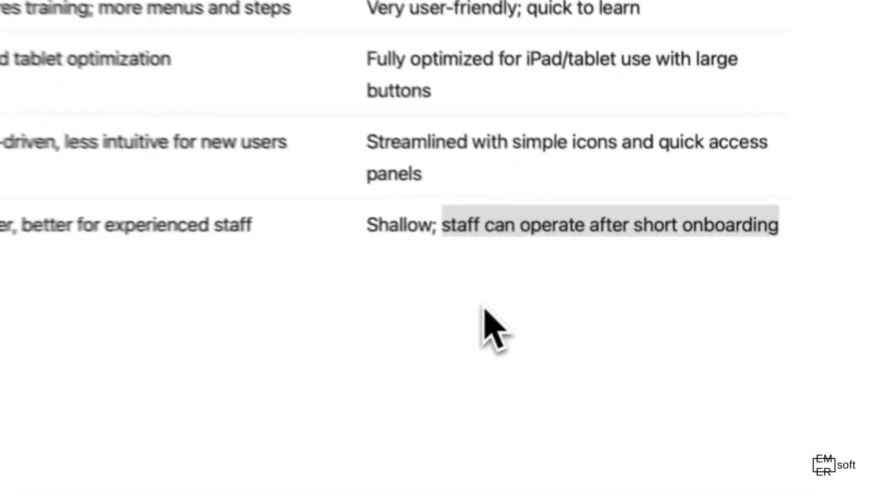
{"action": "scroll", "scroll_direction": "up", "scroll_amount": 3}
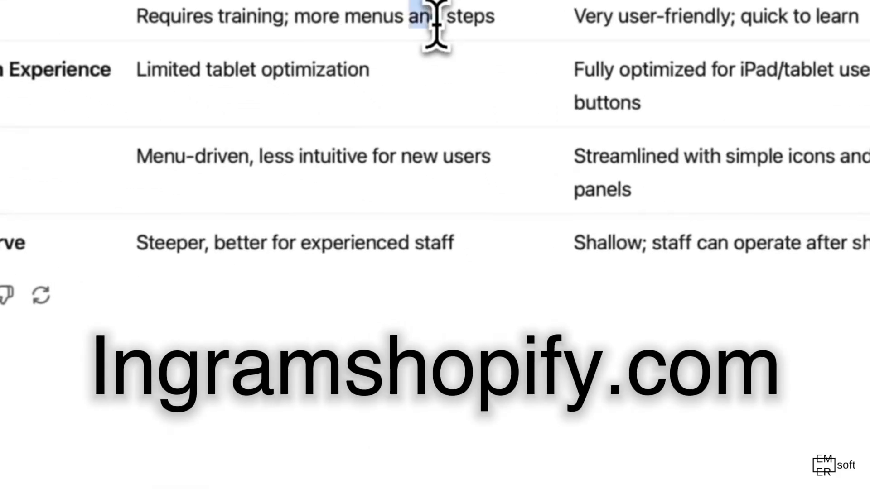
{"action": "scroll", "scroll_direction": "down", "scroll_amount": 3}
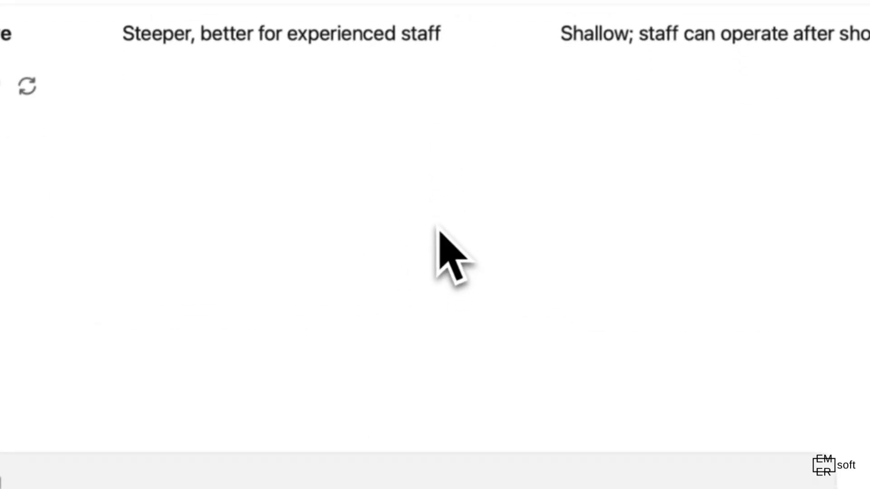
{"action": "scroll", "scroll_direction": "up", "scroll_amount": 3}
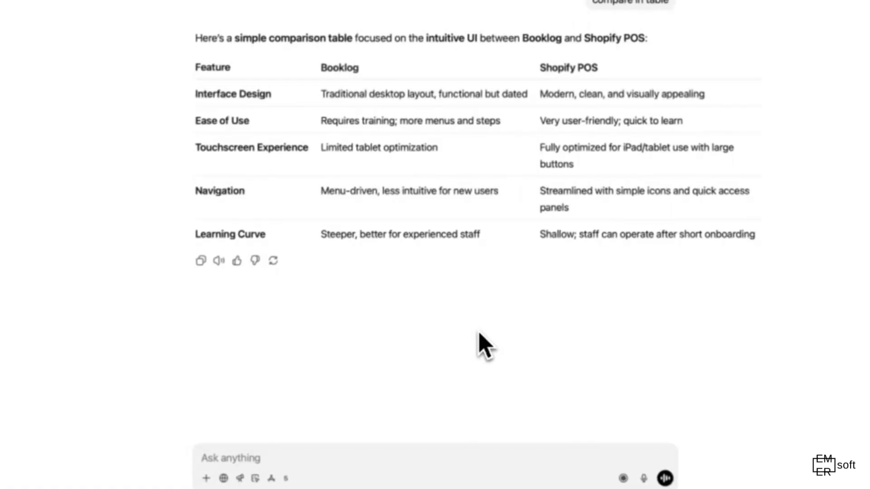